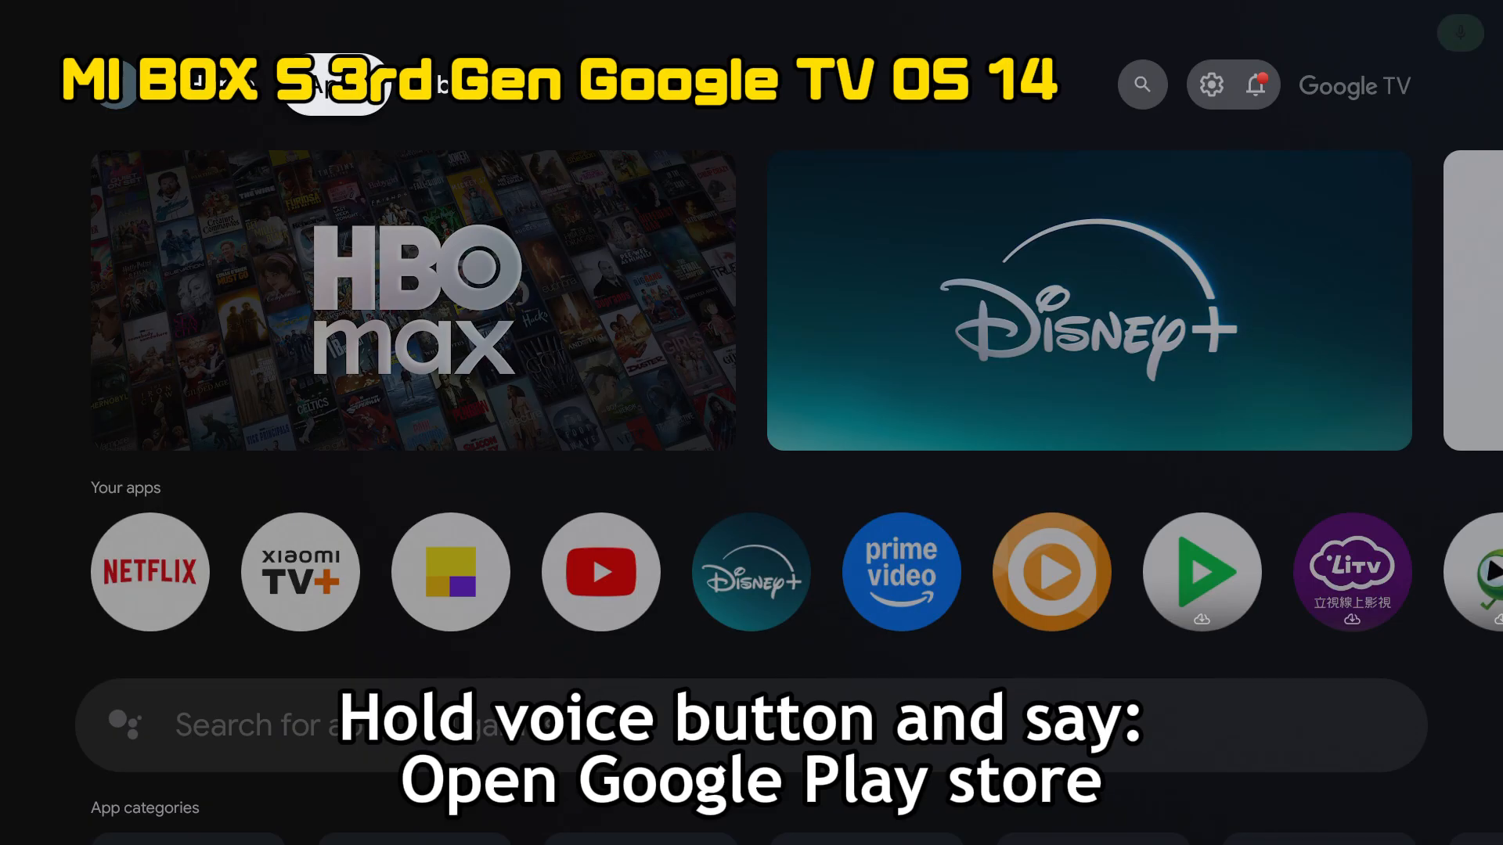
Ask the TV by voice to open Google Play Store and view the Your apps row.
left_click(1457, 31)
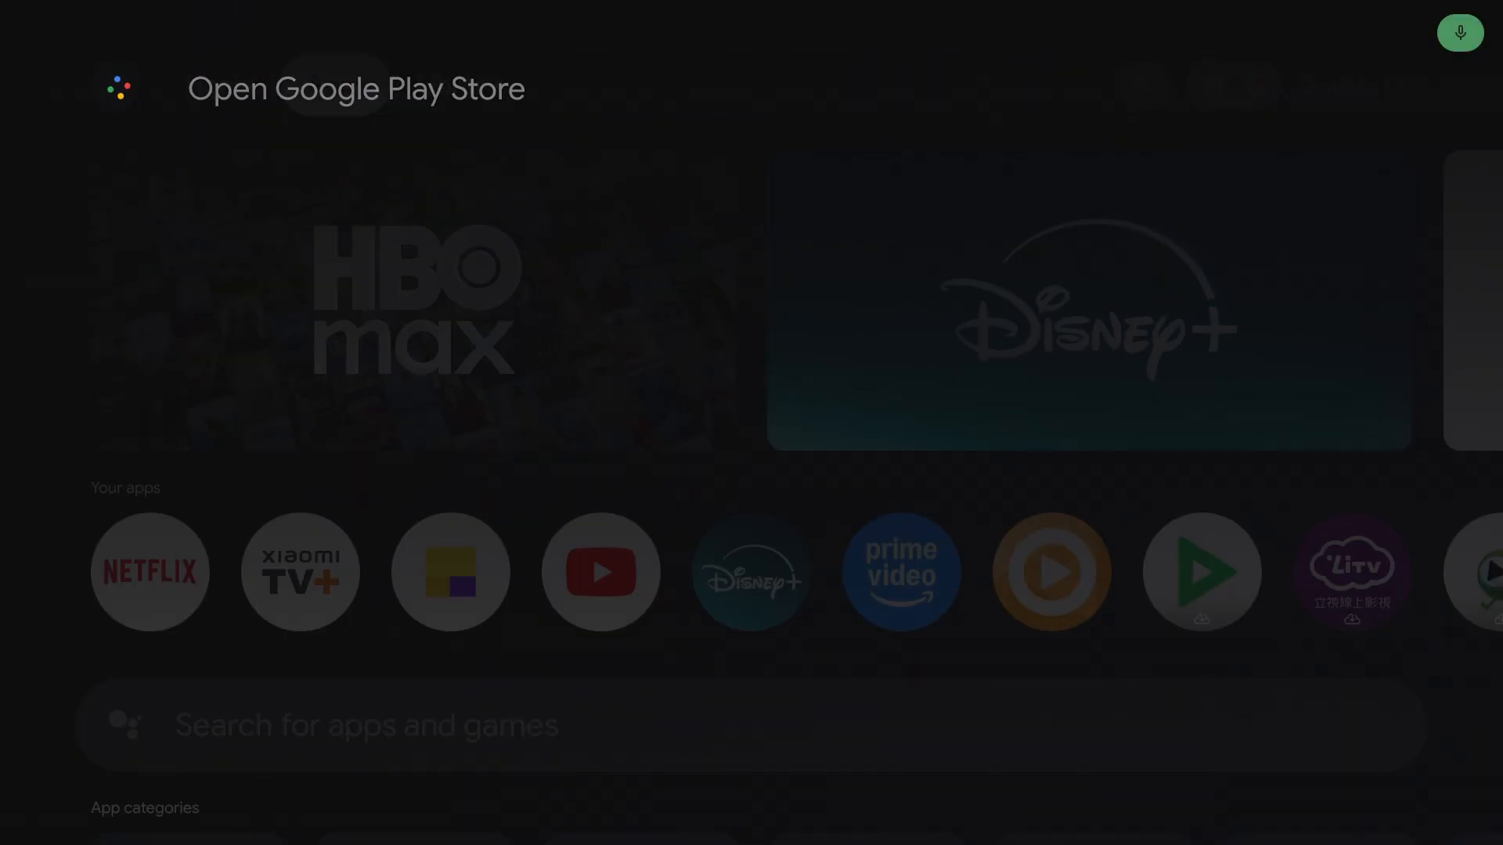
left_click(330, 87)
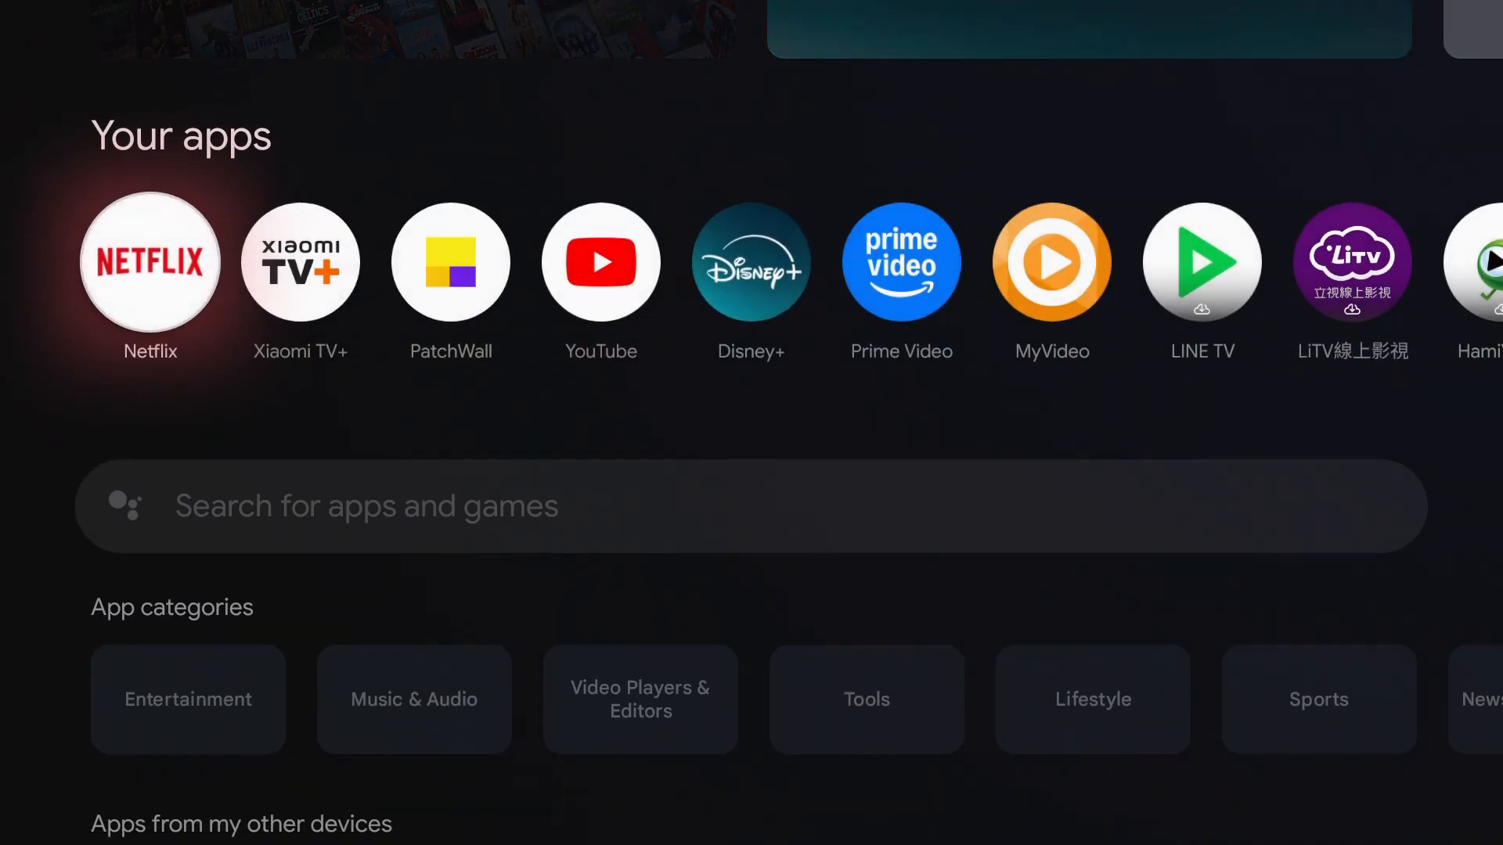
scroll("right", 3)
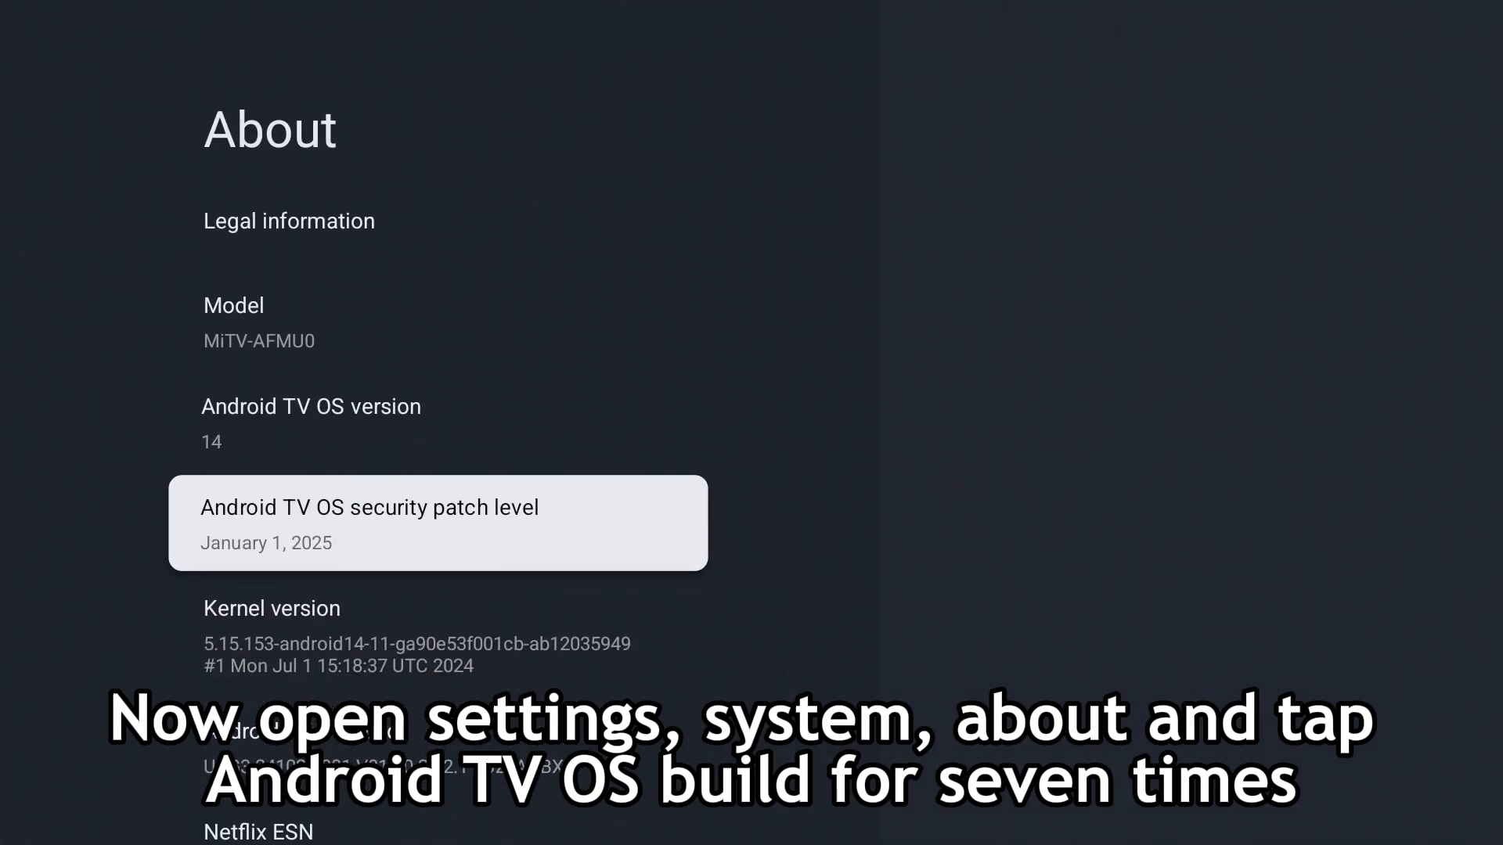
Show the About page with the device model and Android TV OS build.
scroll("down", 3)
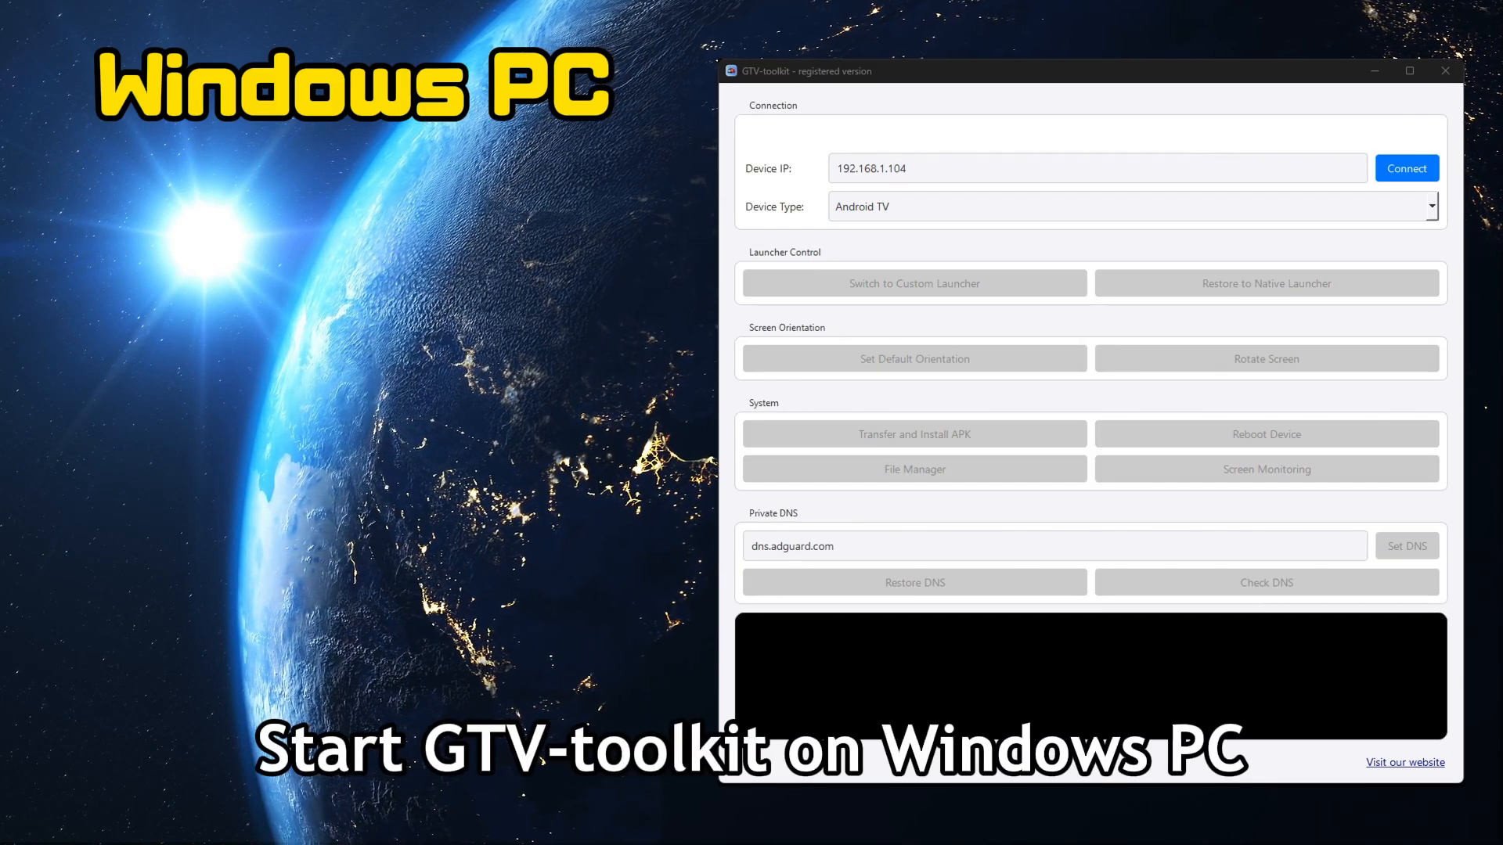
Connect GTV-toolkit to the Android TV at 192.168.1.104.
left_click(1405, 167)
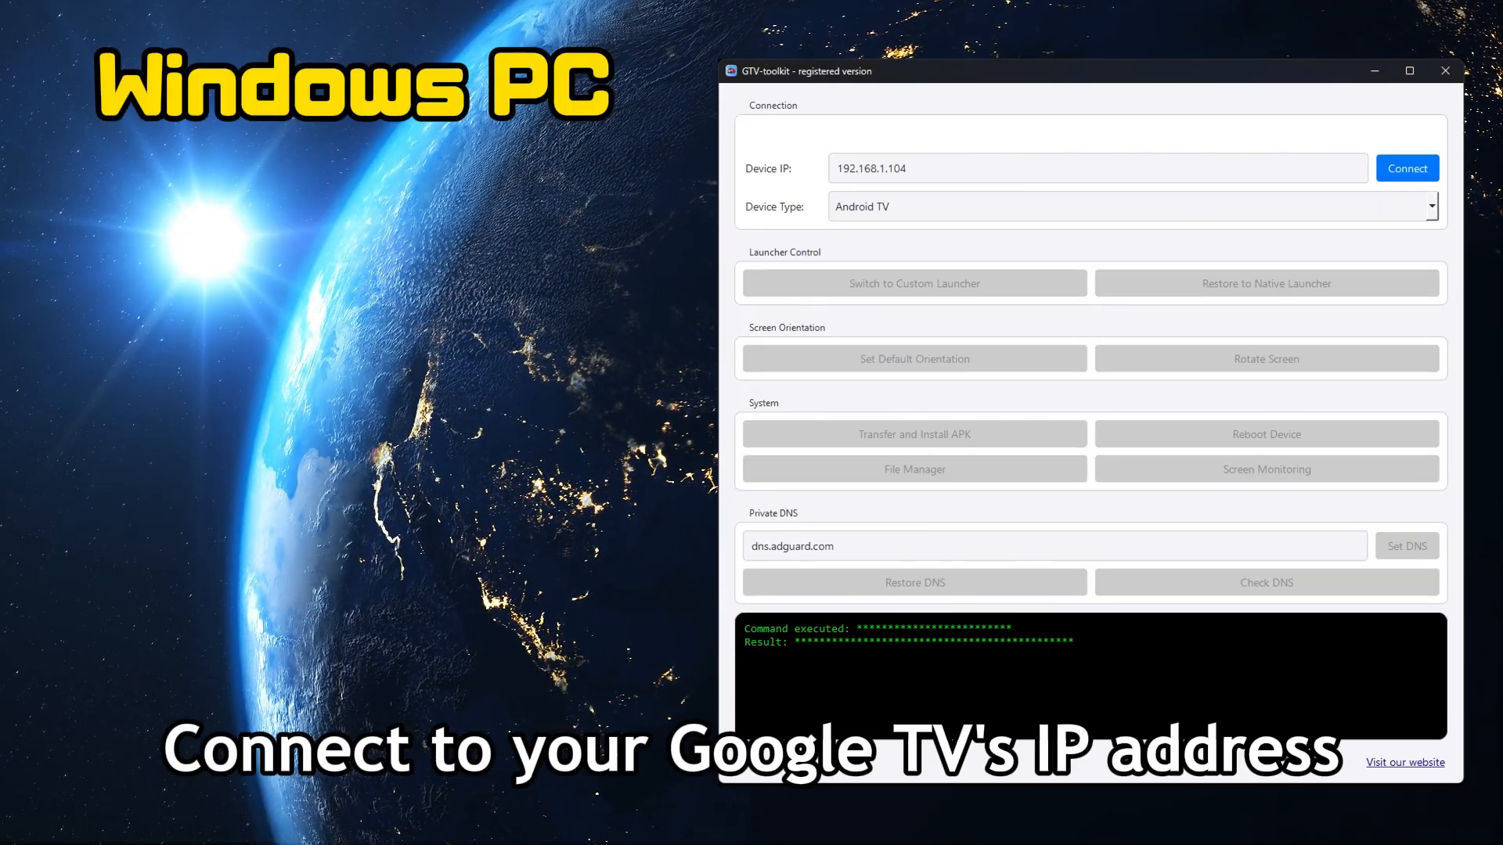
left_click(1406, 167)
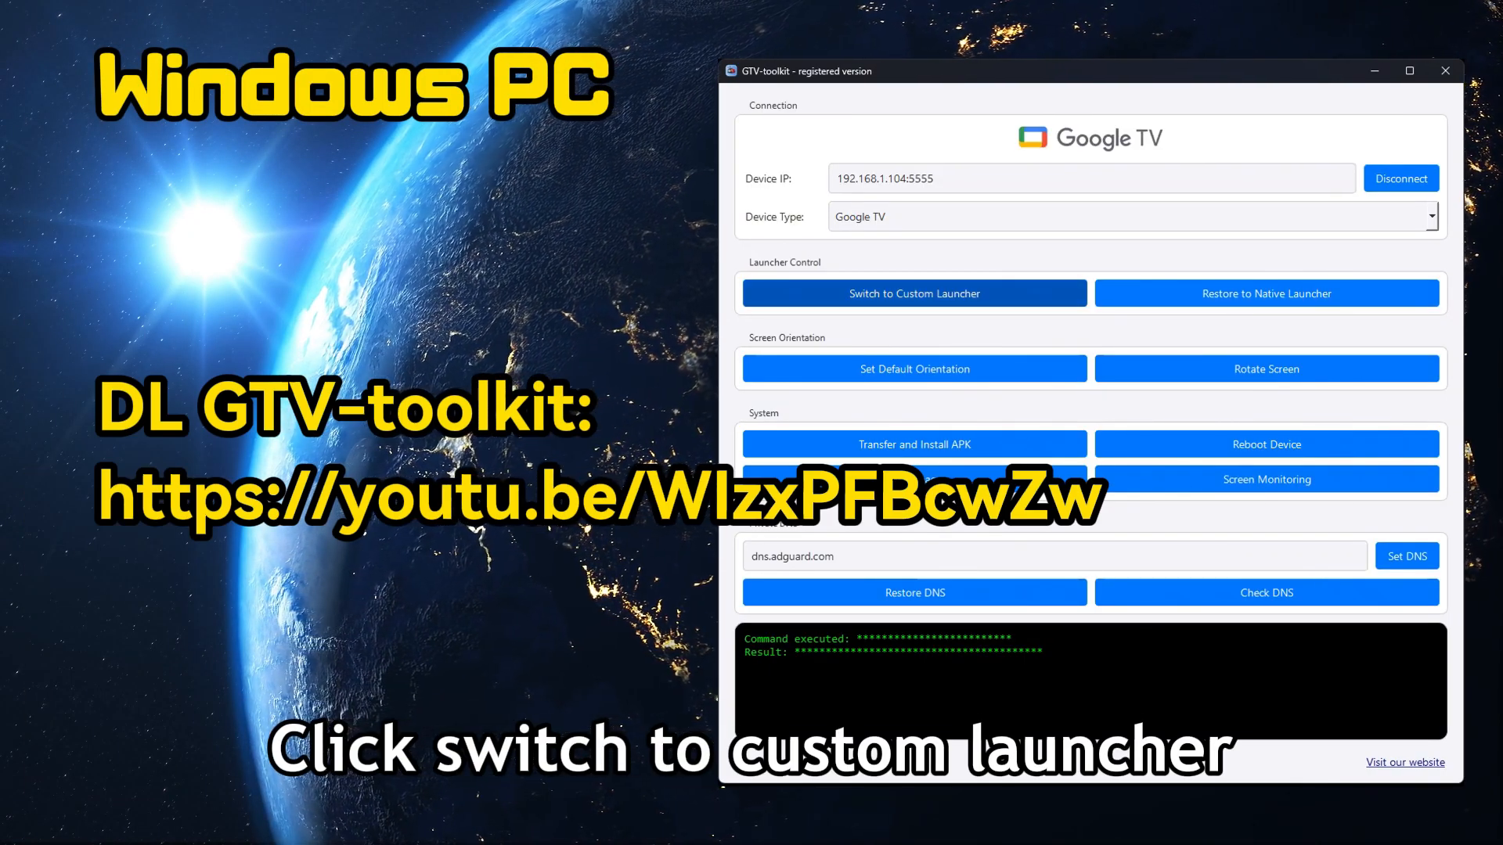
Switch the TV to the custom launcher so Sideload Folder becomes the home screen.
left_click(913, 293)
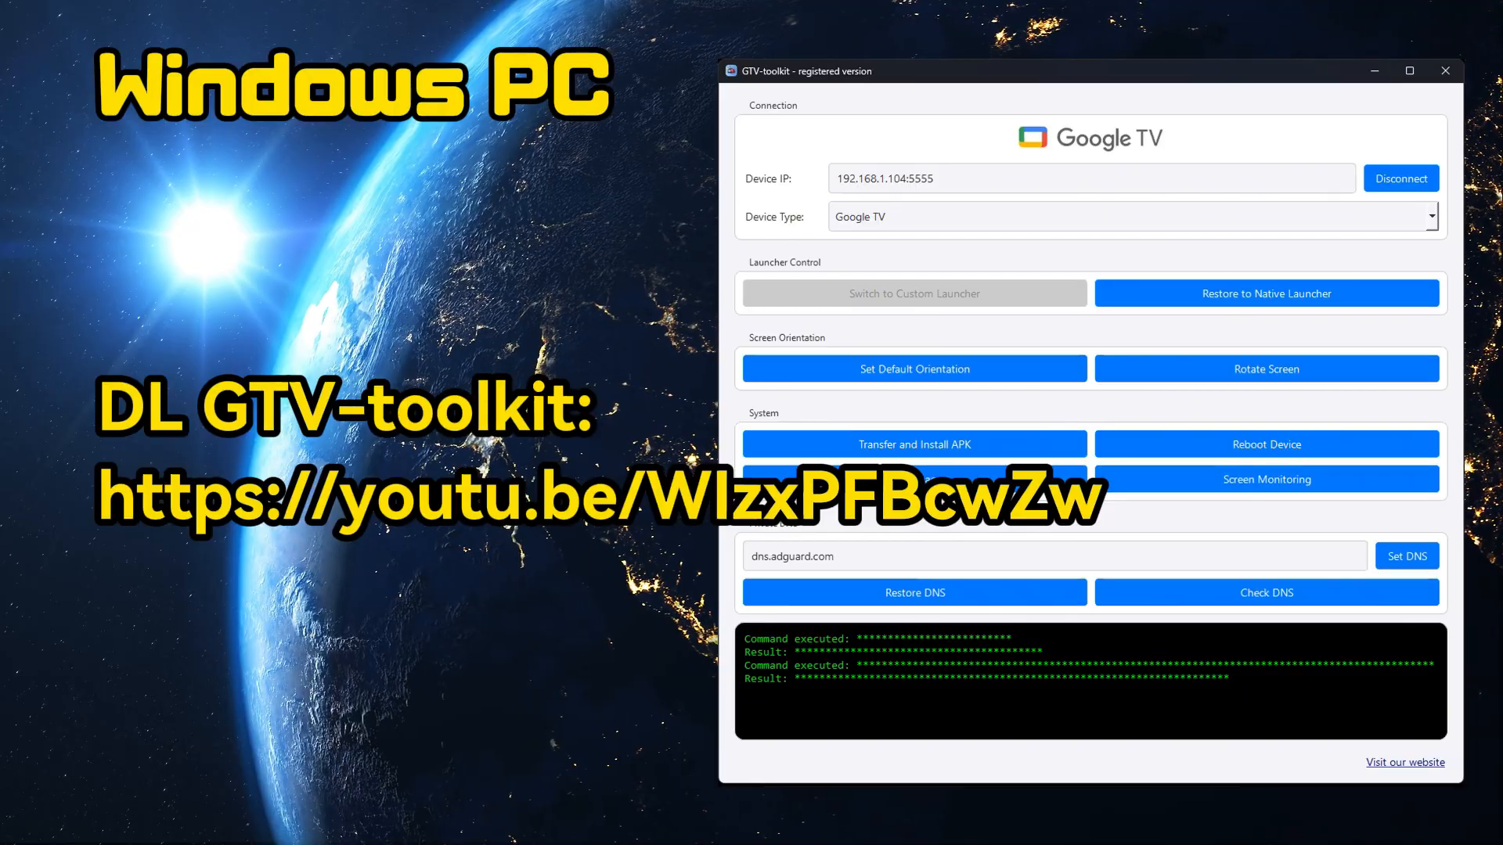
left_click(913, 292)
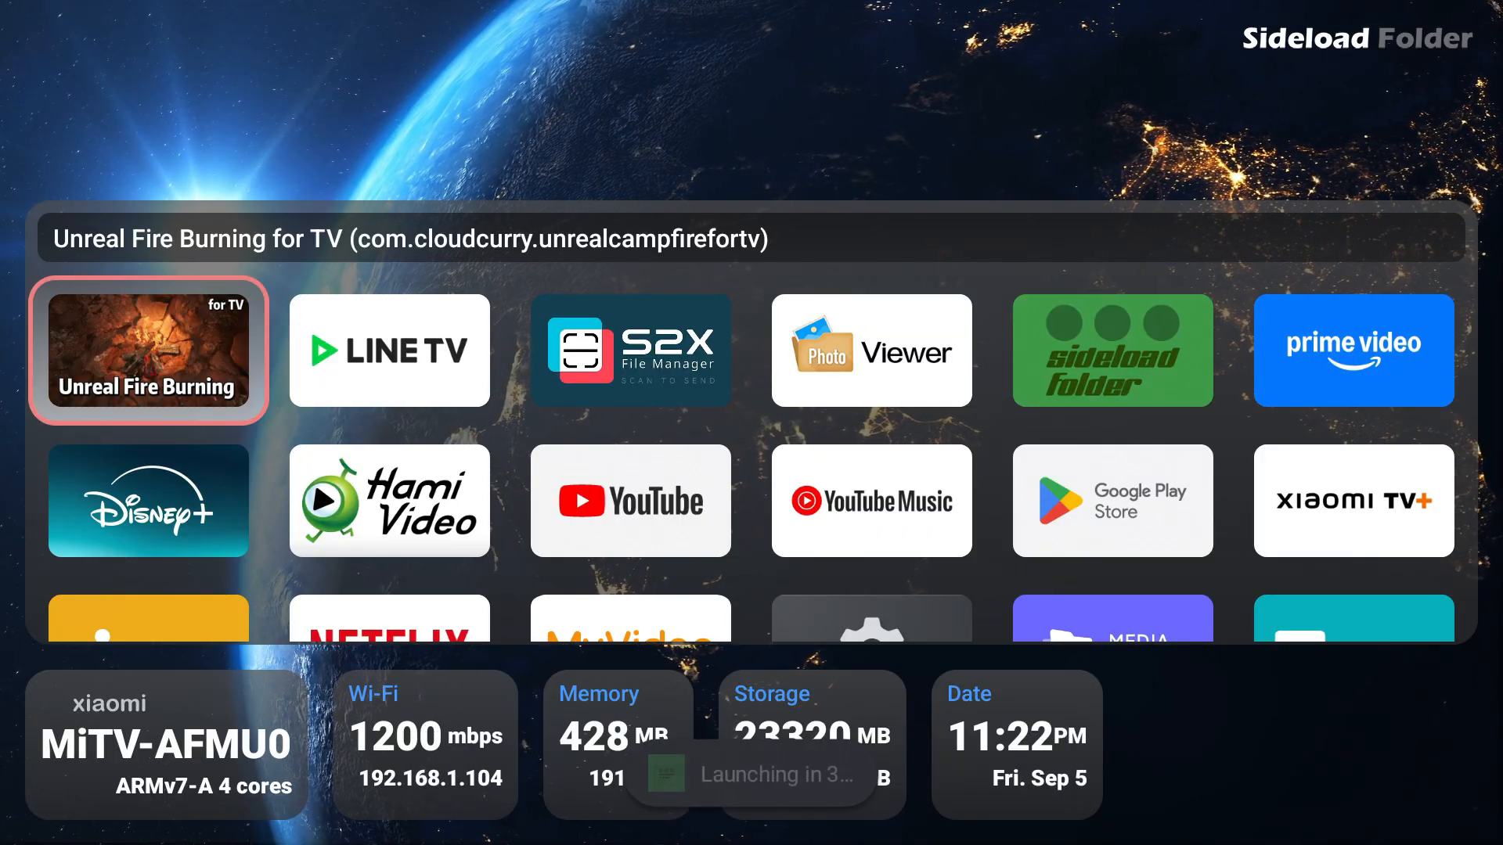
Launch Unreal Fire Burning for TV from the Sideload Folder home screen.
left_click(149, 351)
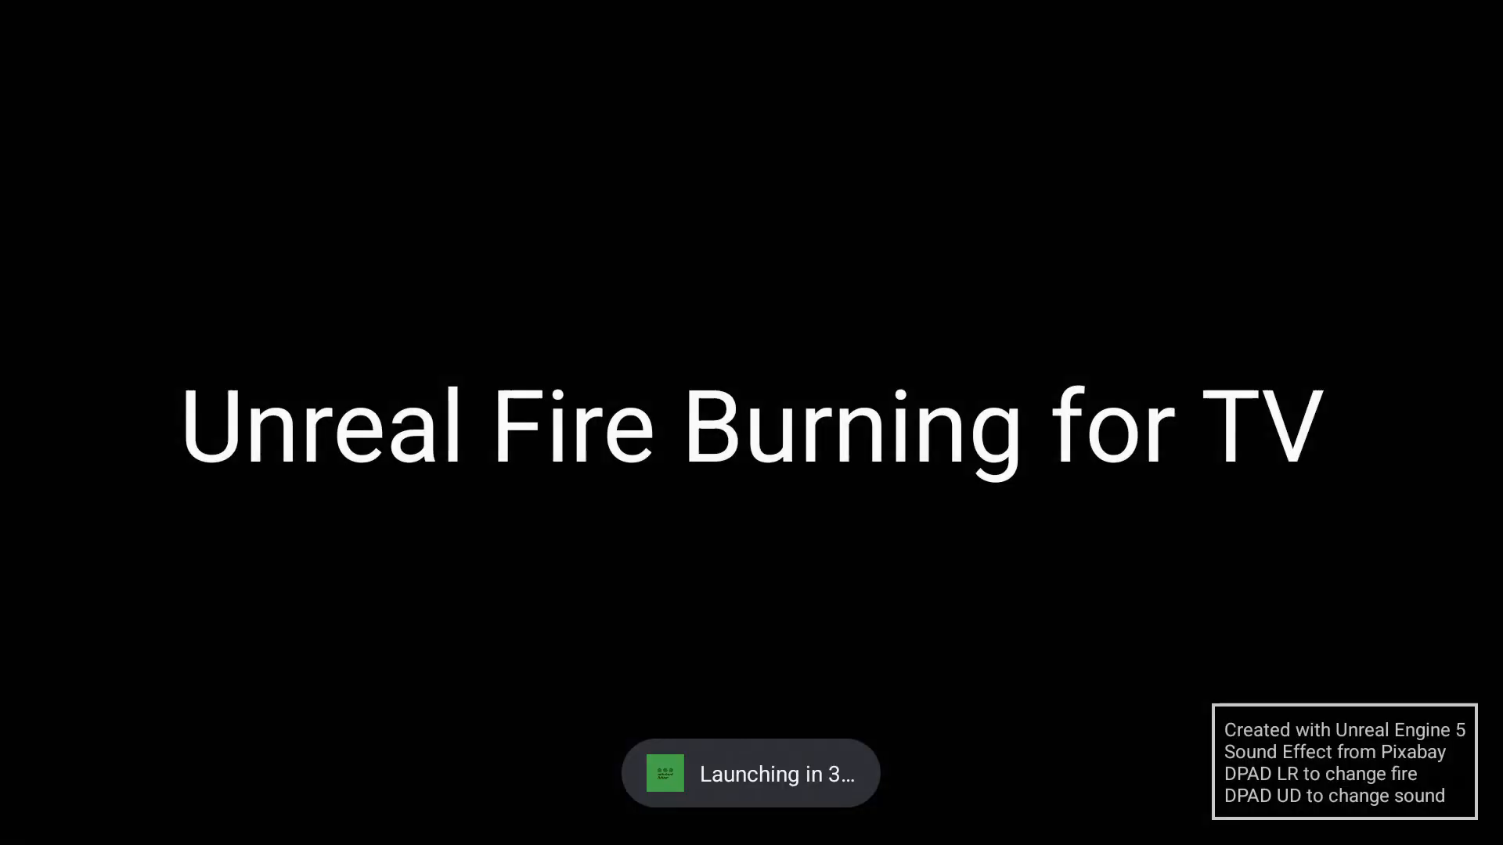